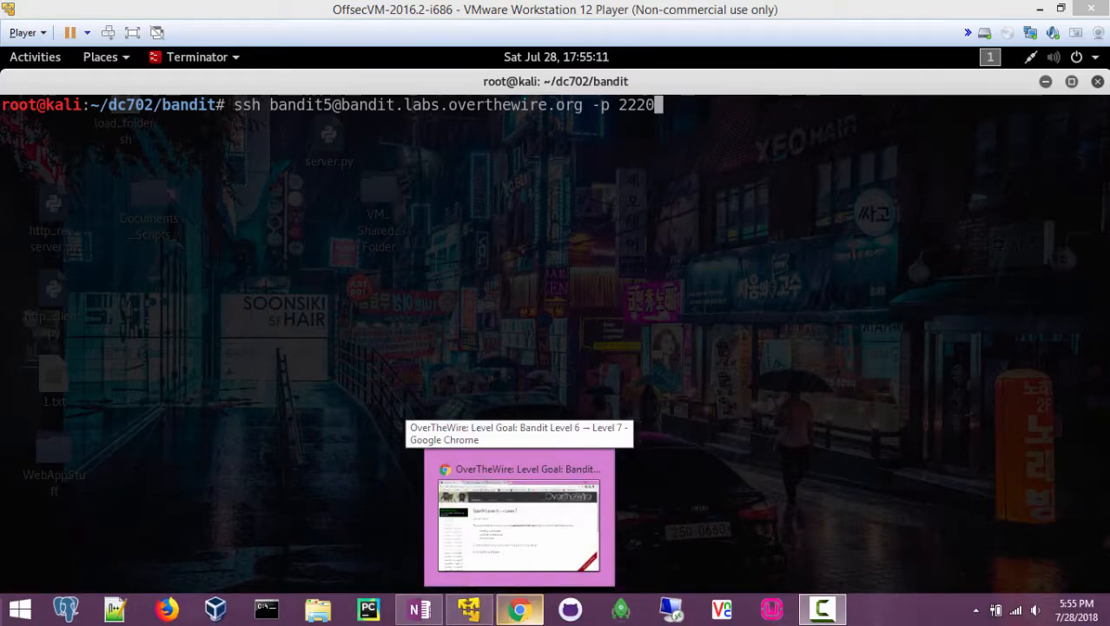
Bring up the Bandit Level 6 → Level 7 goal page in Chrome.
click(519, 521)
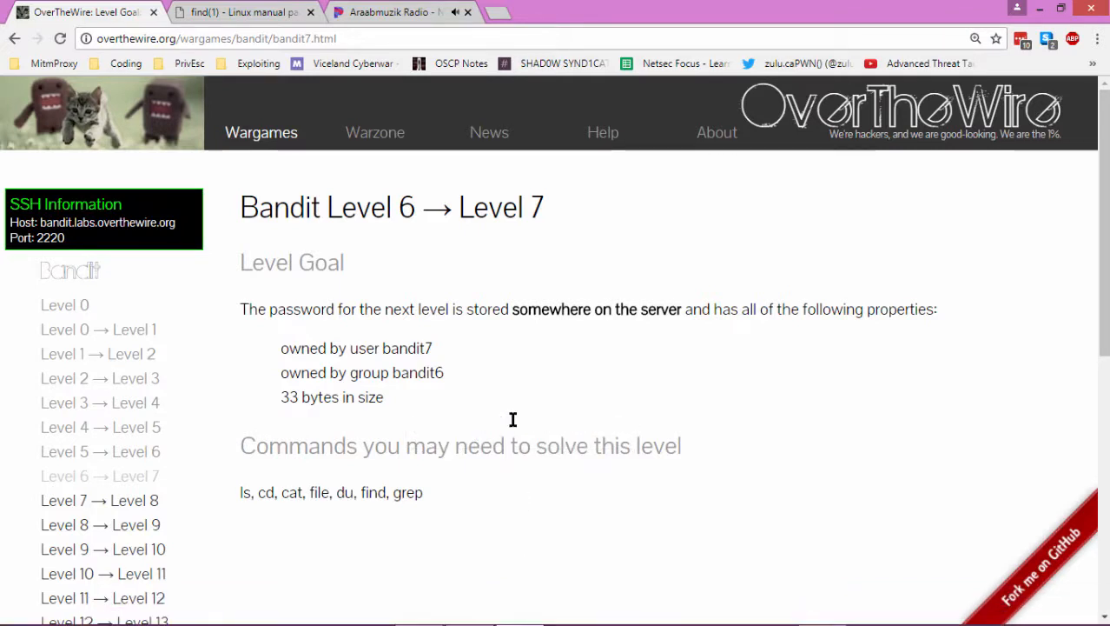
mouse_move(492, 345)
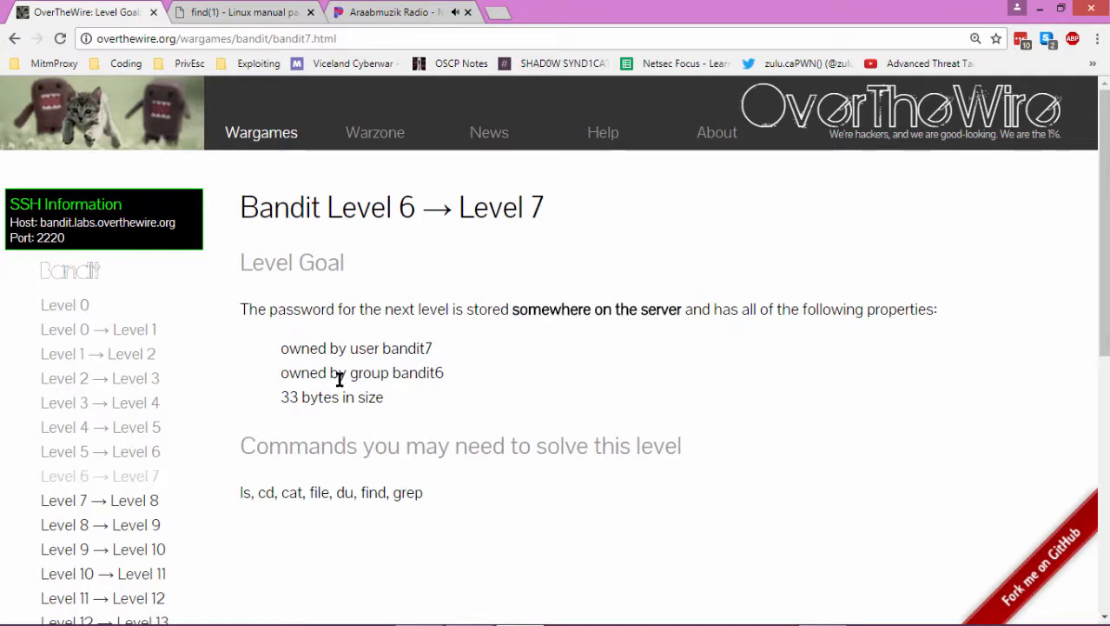
mouse_move(450, 384)
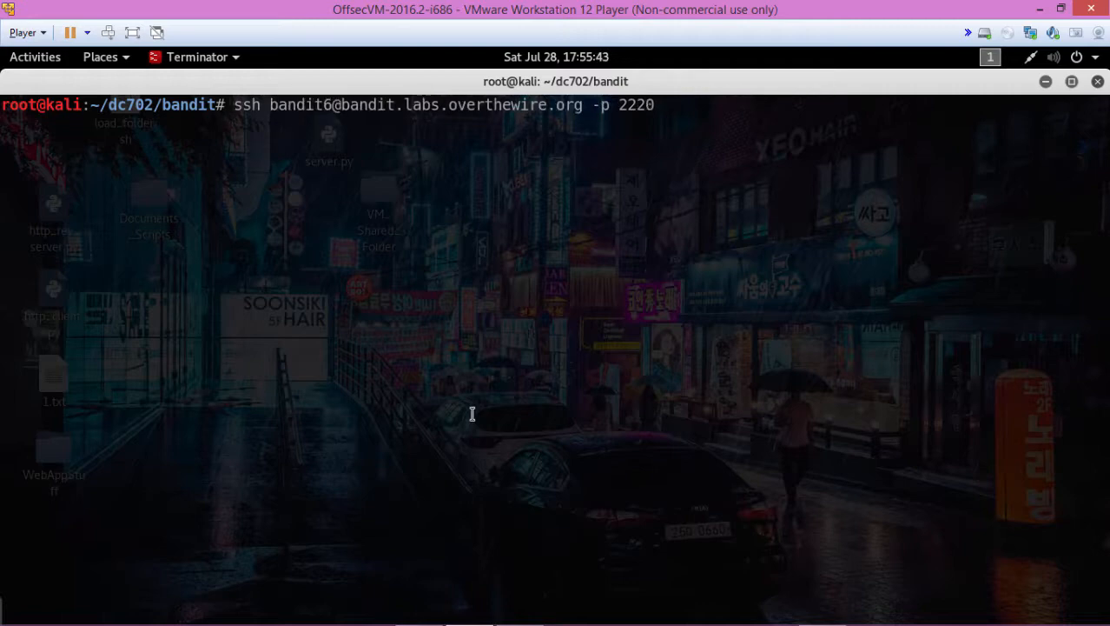
Log in over SSH as bandit6 and list the home directory with ls and ls -la.
key(Return)
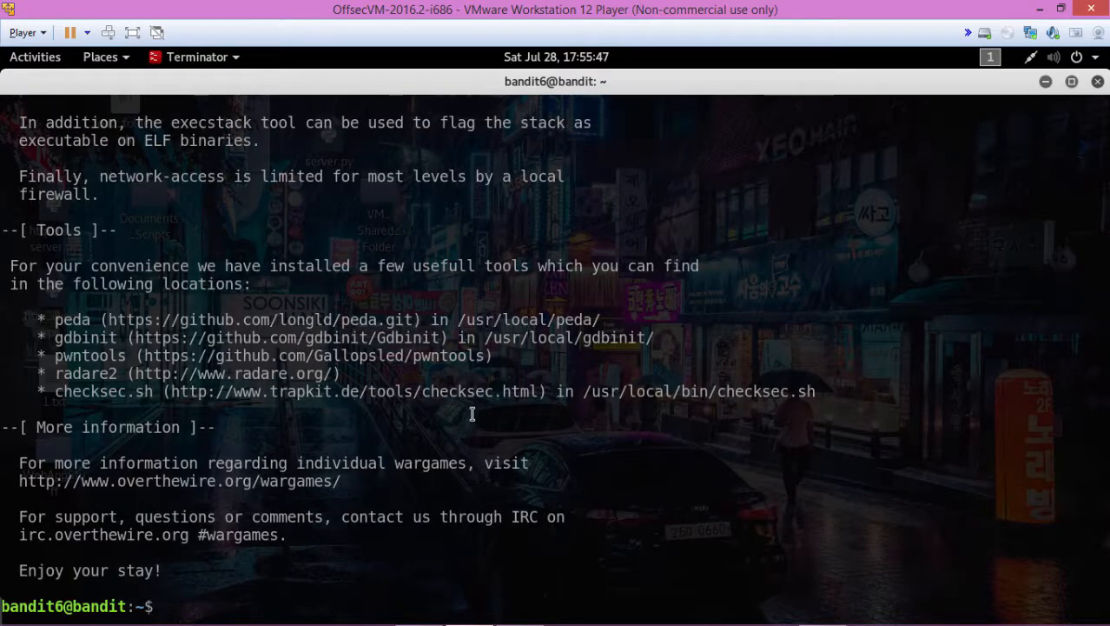
text(ls)
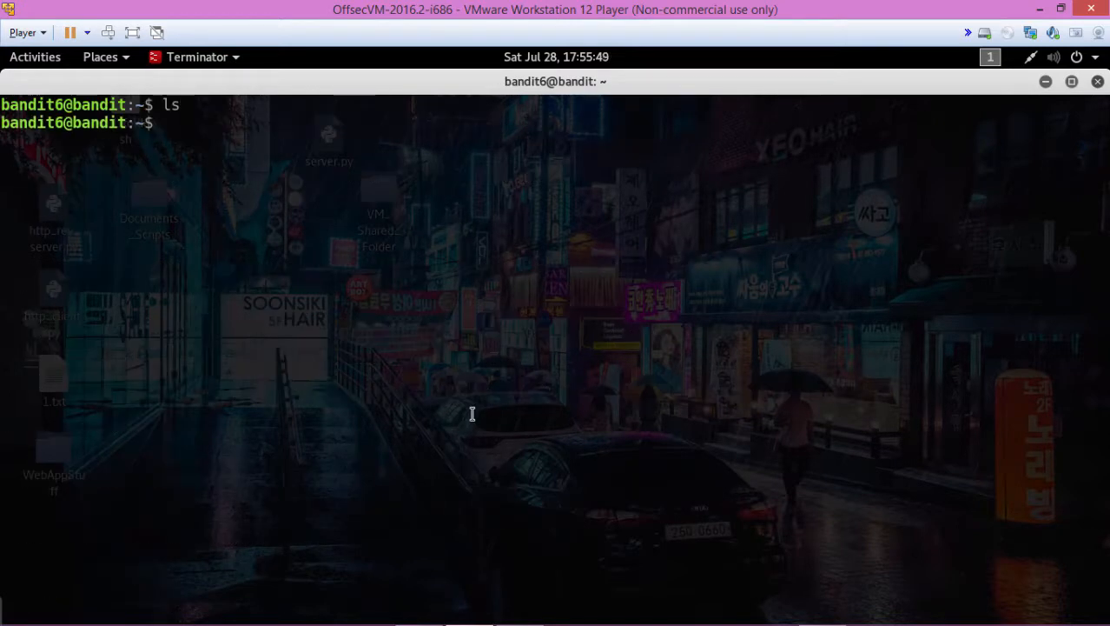
text(ls -la)
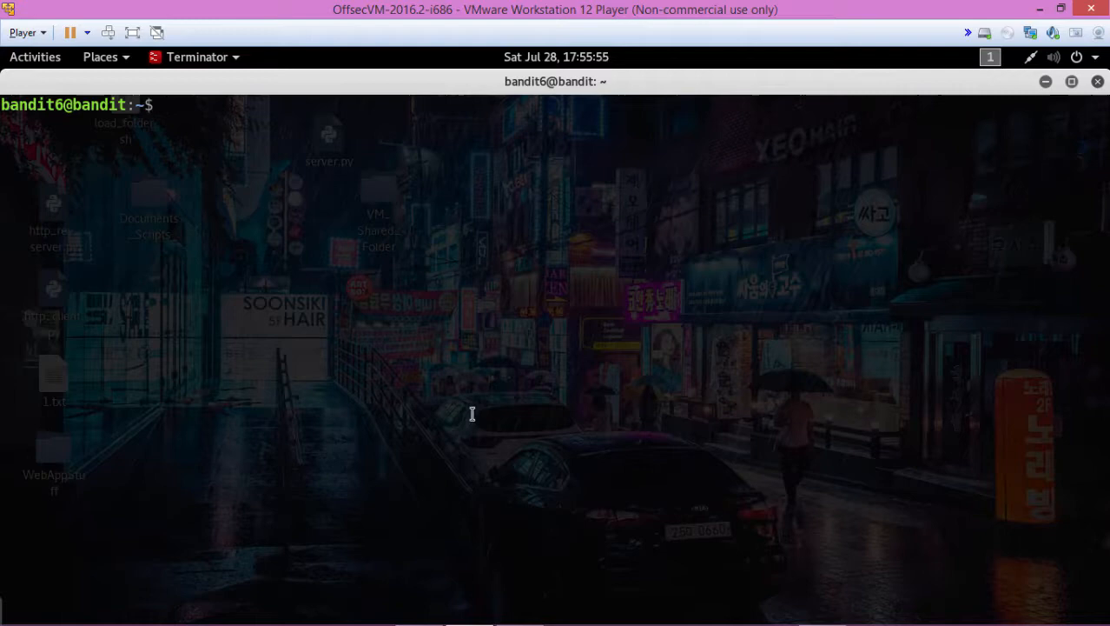
Type find / -size 33c at the bandit6 prompt, replacing the '.' starting point.
text(find)
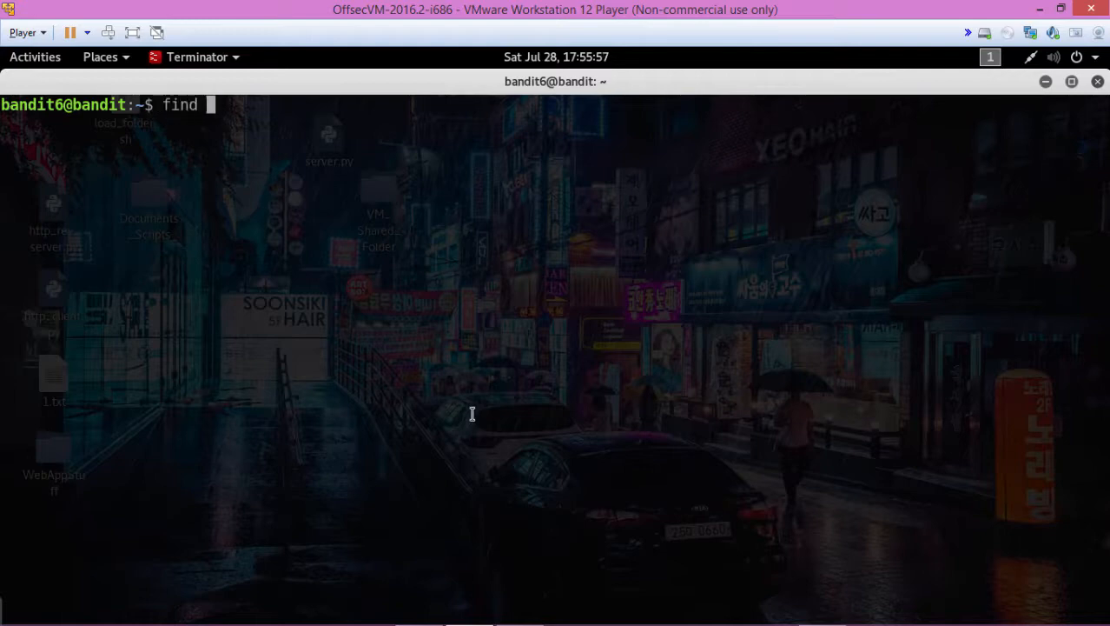
text(.)
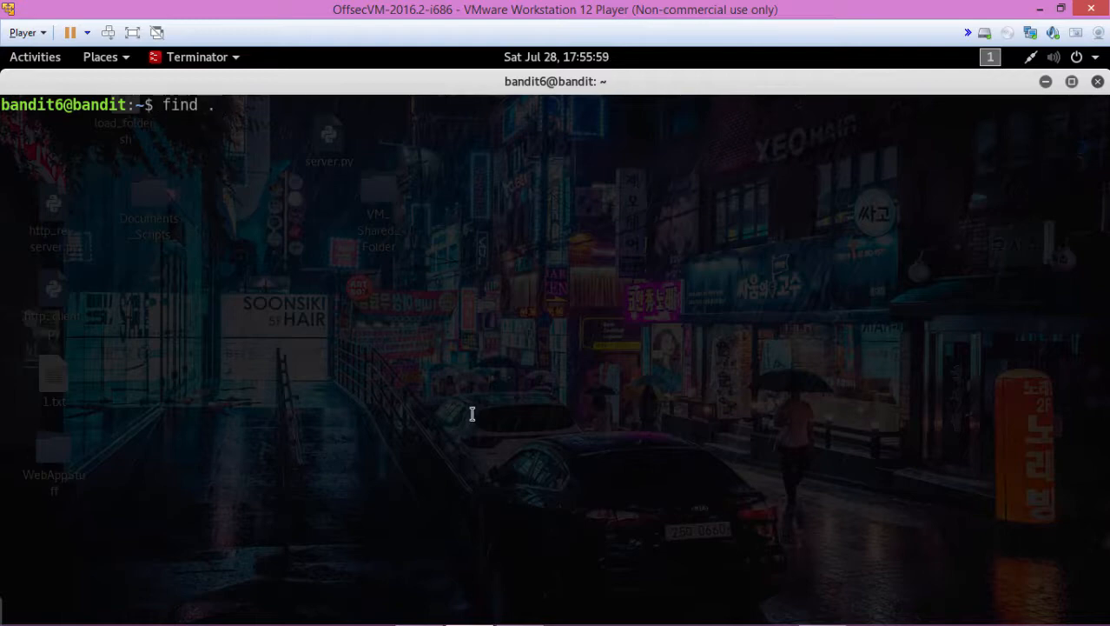
key(BackSpace)
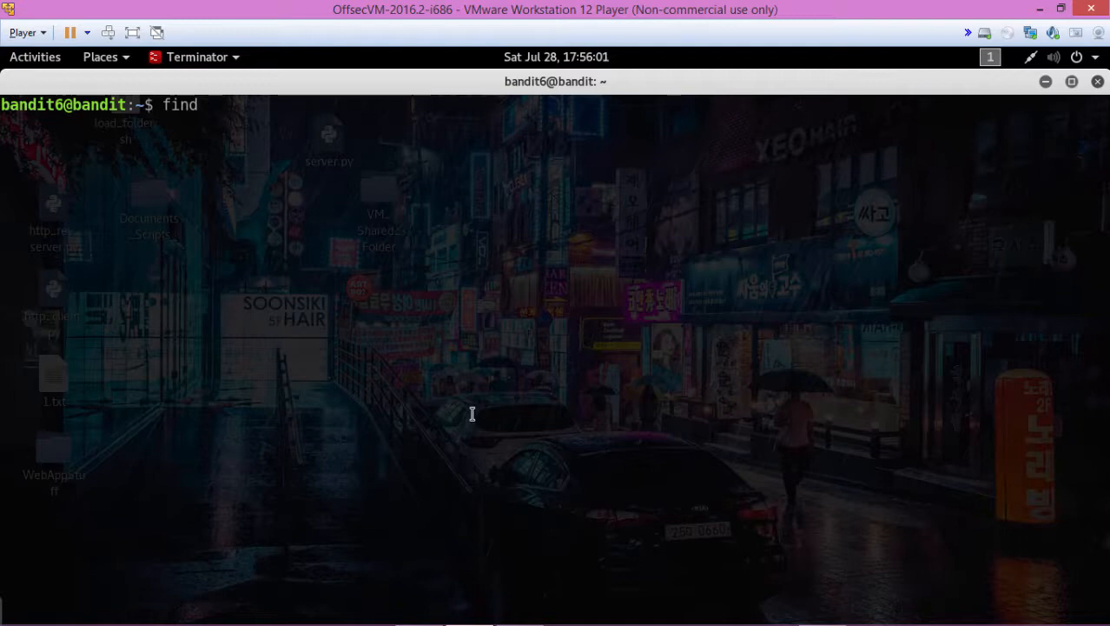
text(/)
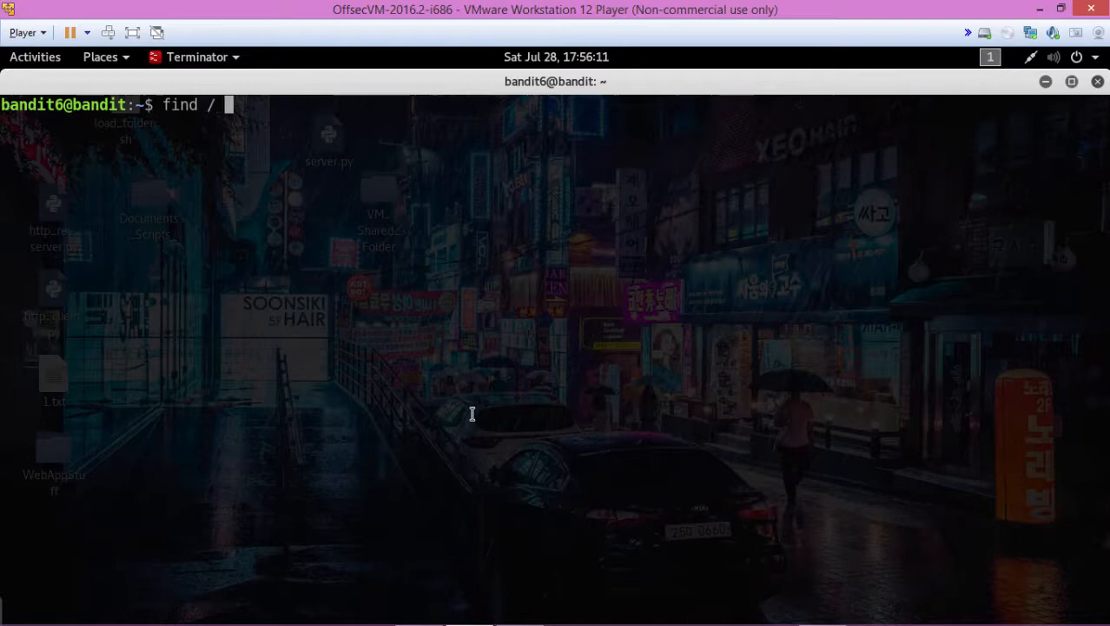
text(-size)
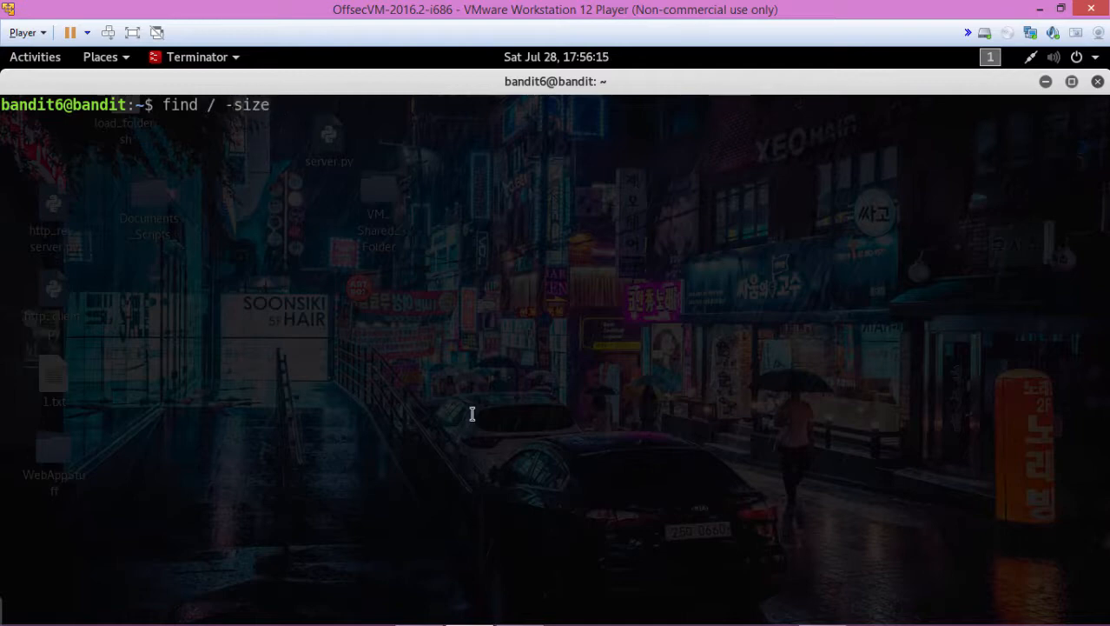
text(33)
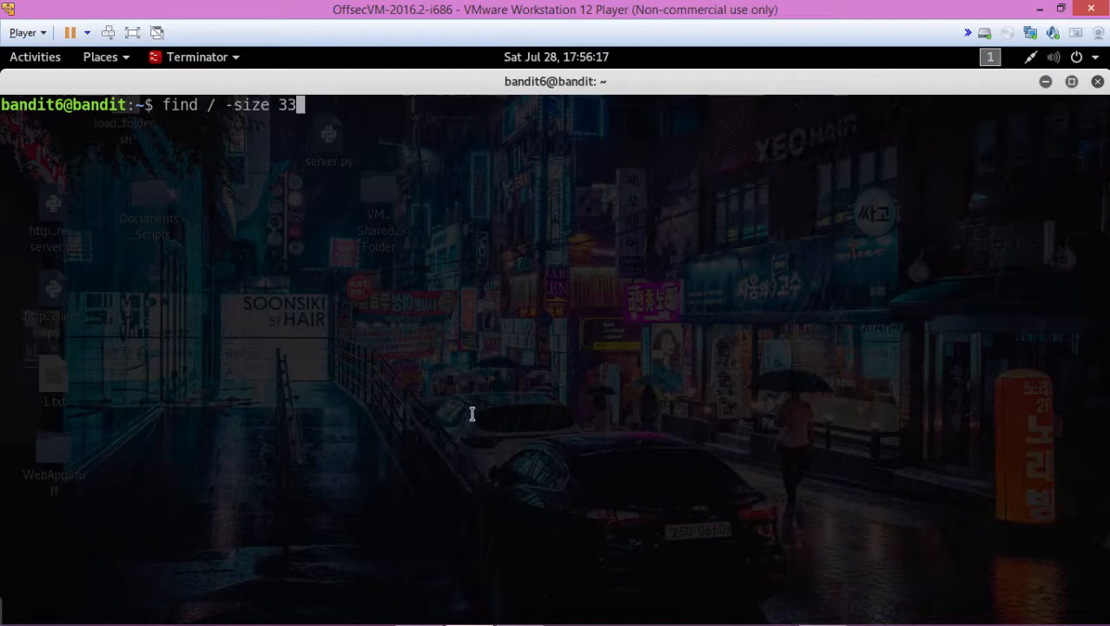
text(c)
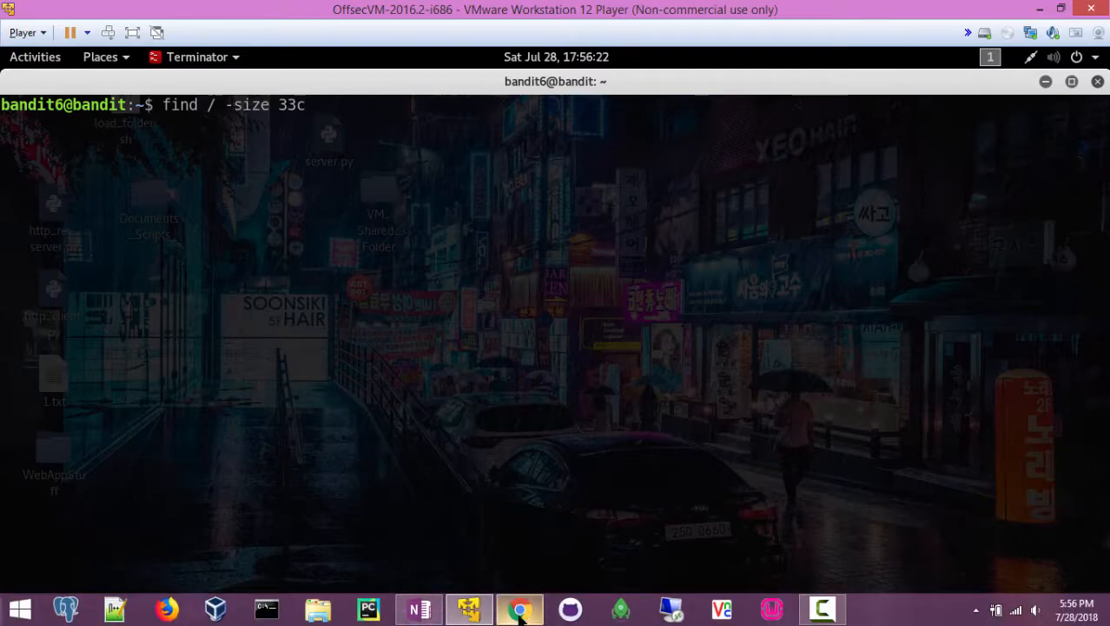
Search the find(1) man page for the -user and -group options.
click(519, 608)
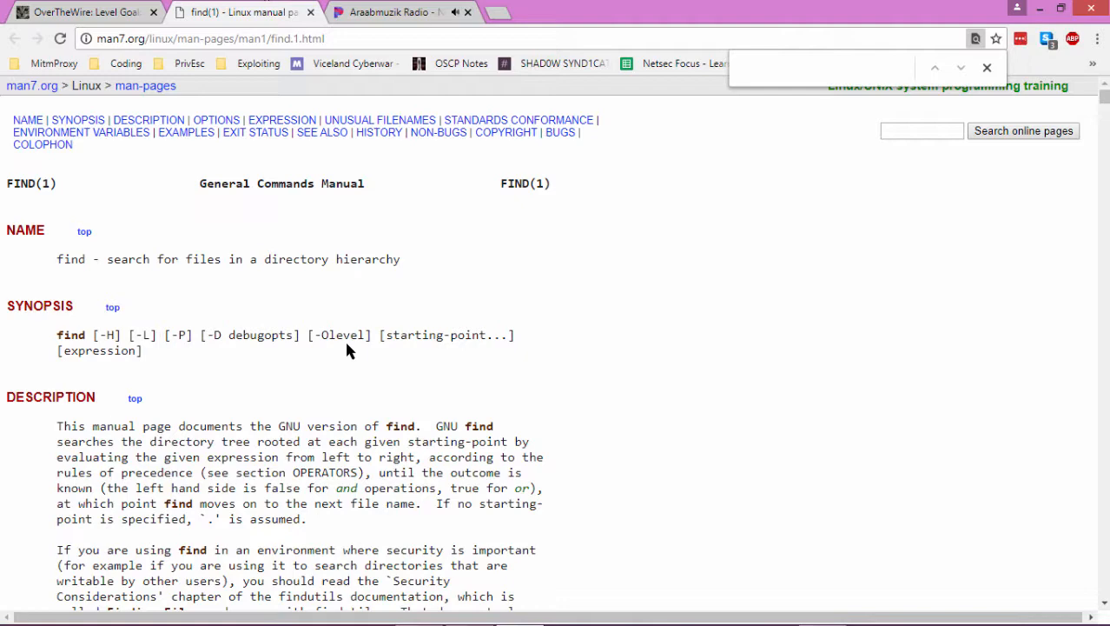
text(-)
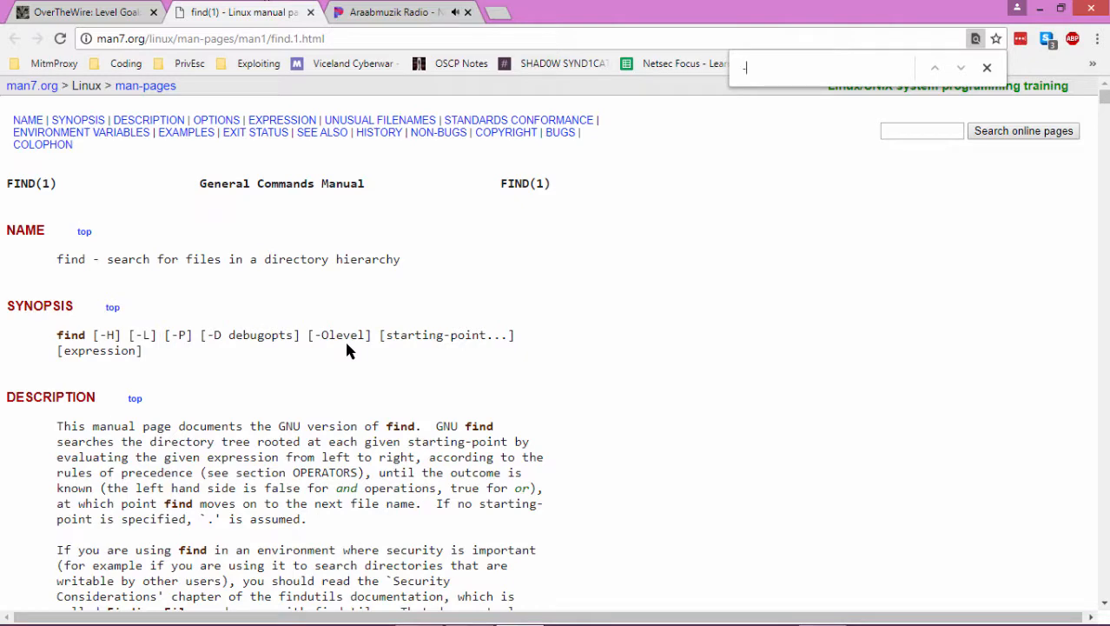
text(user)
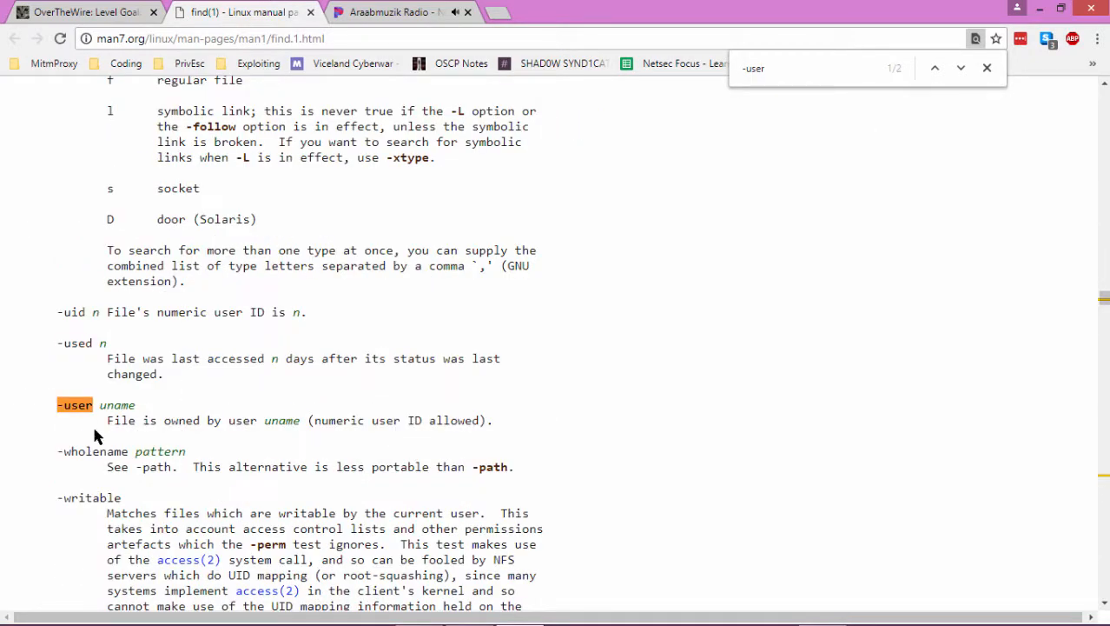
click(817, 68)
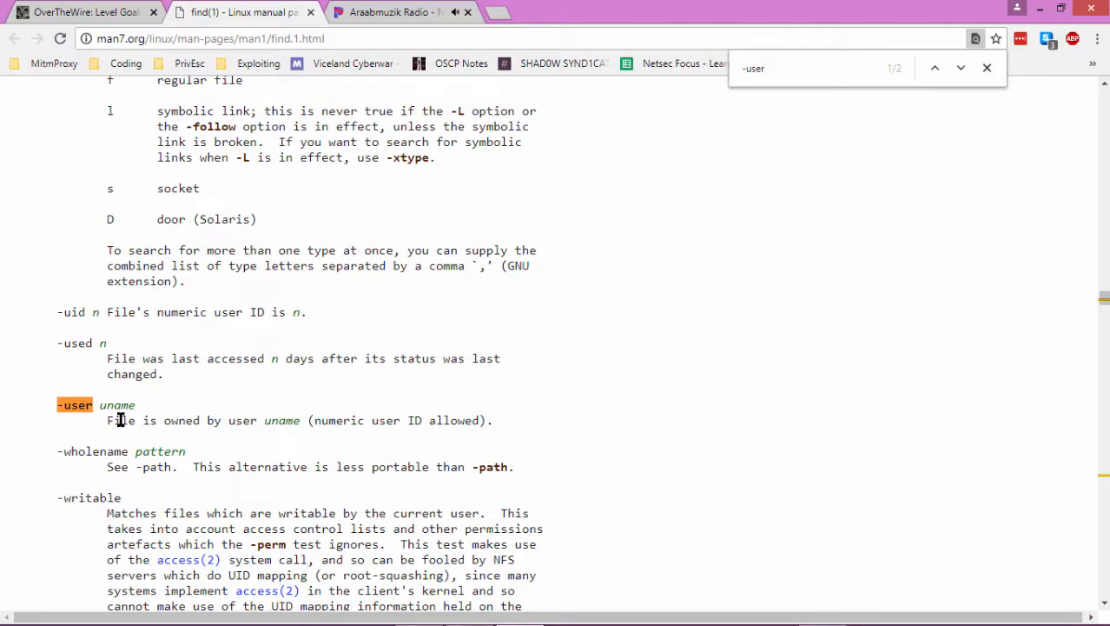
key(Backspace)
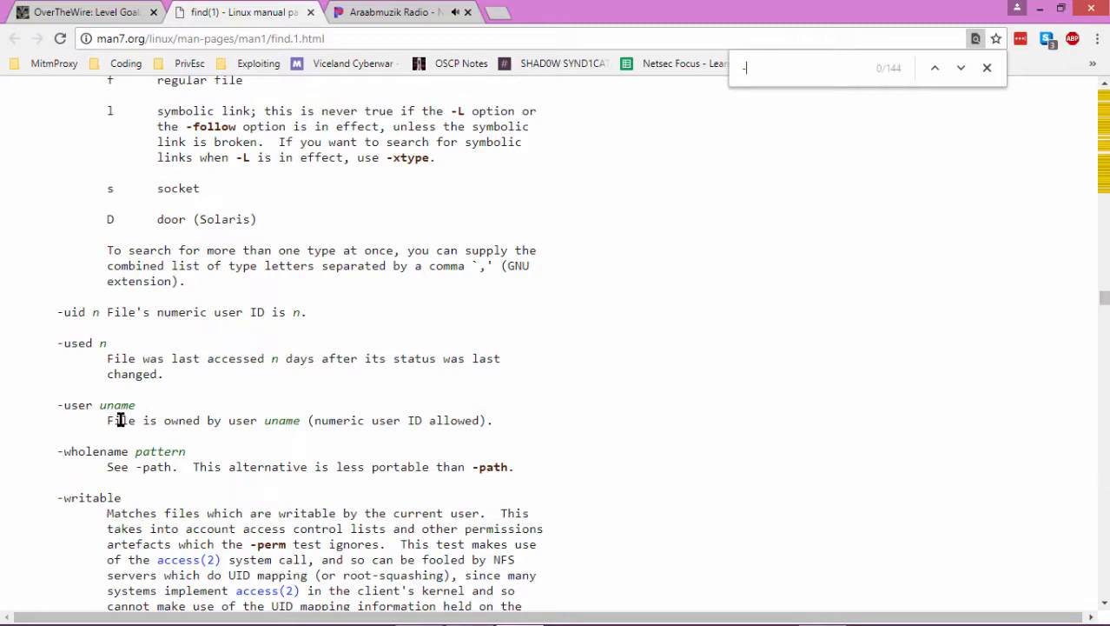
text(group)
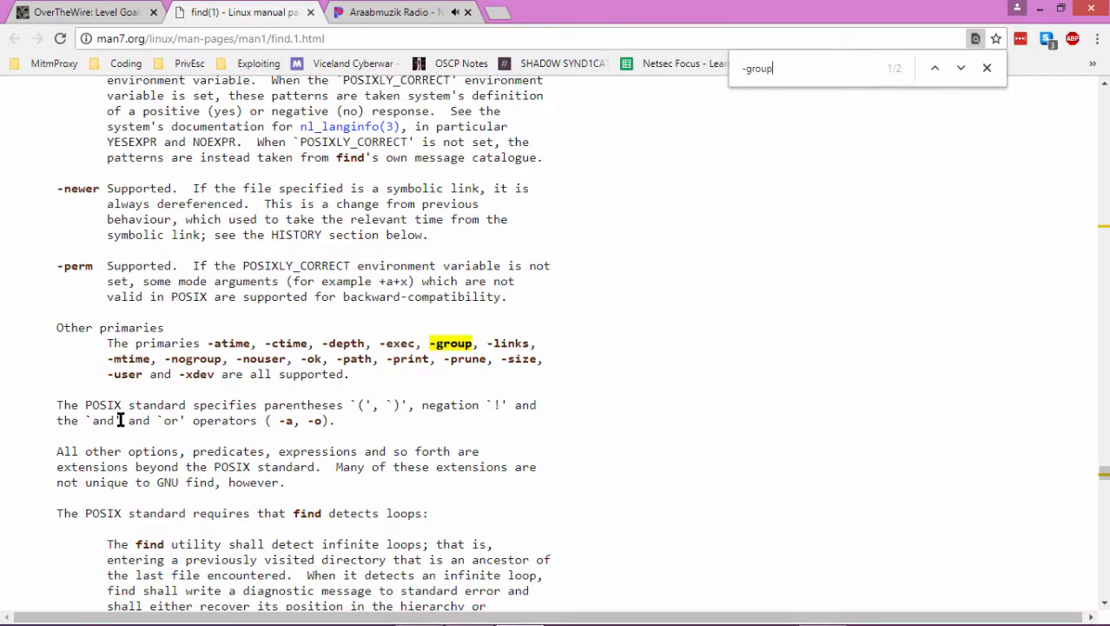
click(960, 67)
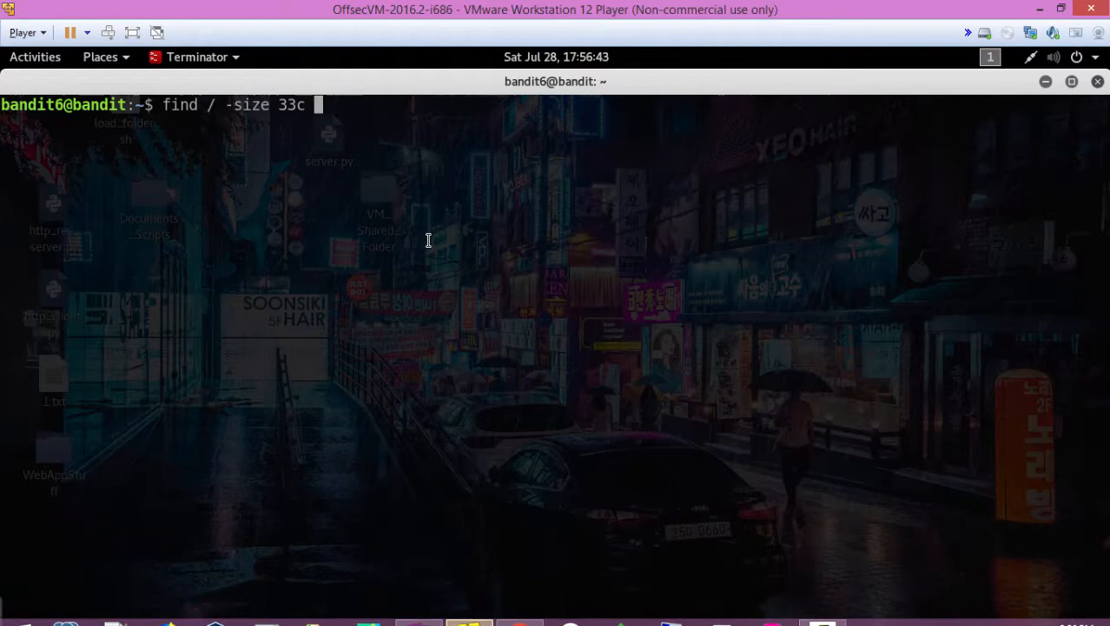
Run find / -size 33c -user bandit7 -group bandit6.
text(-use)
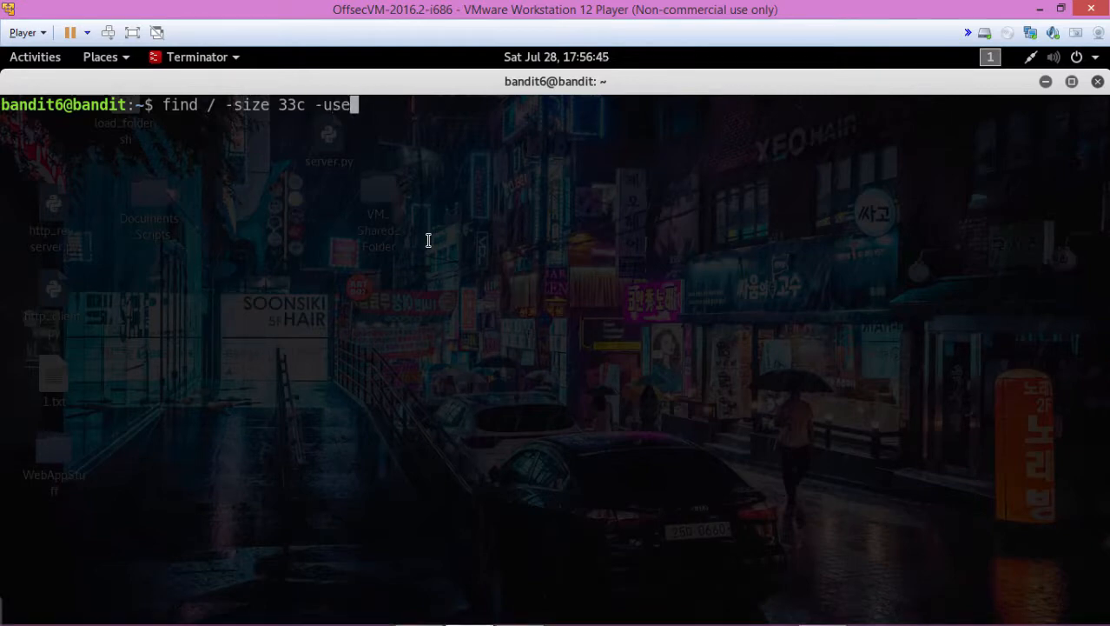
text(r)
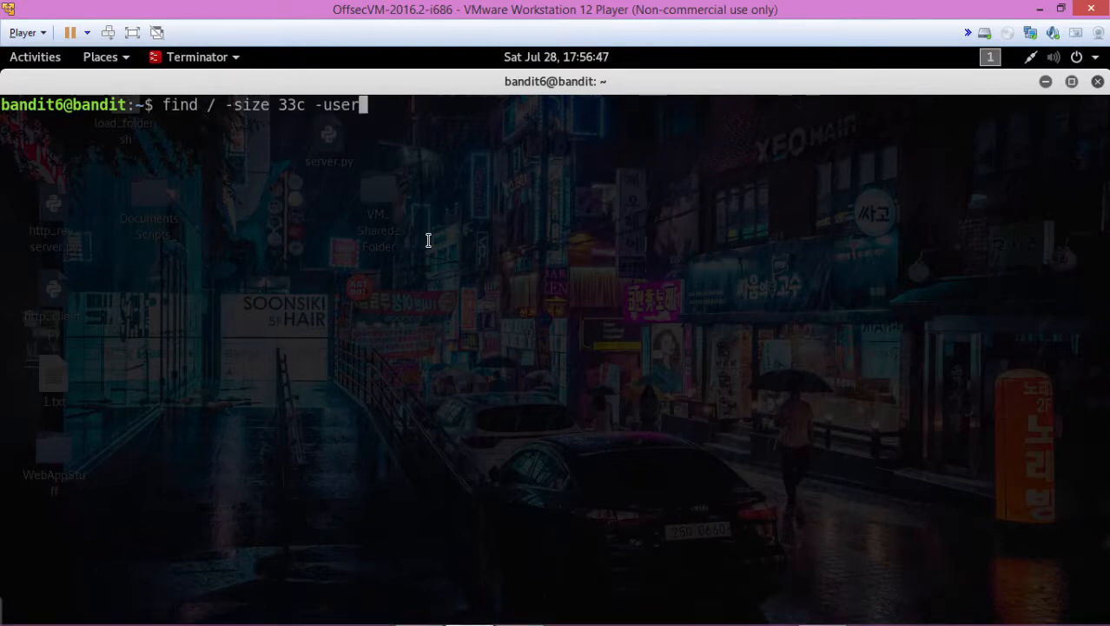
text(bandit7)
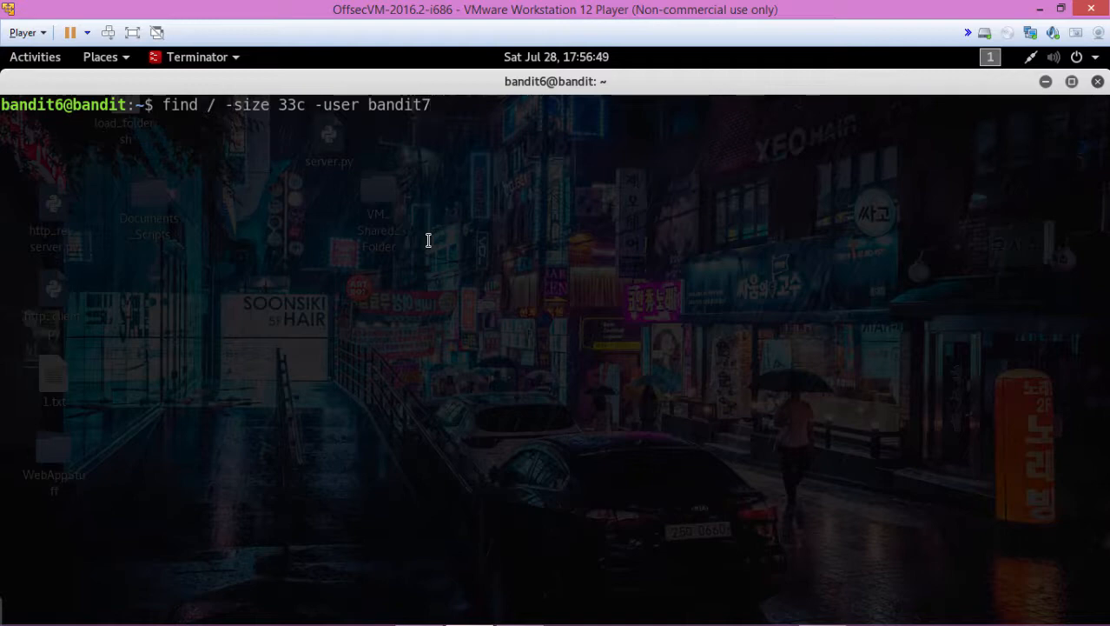
text(-group bandit)
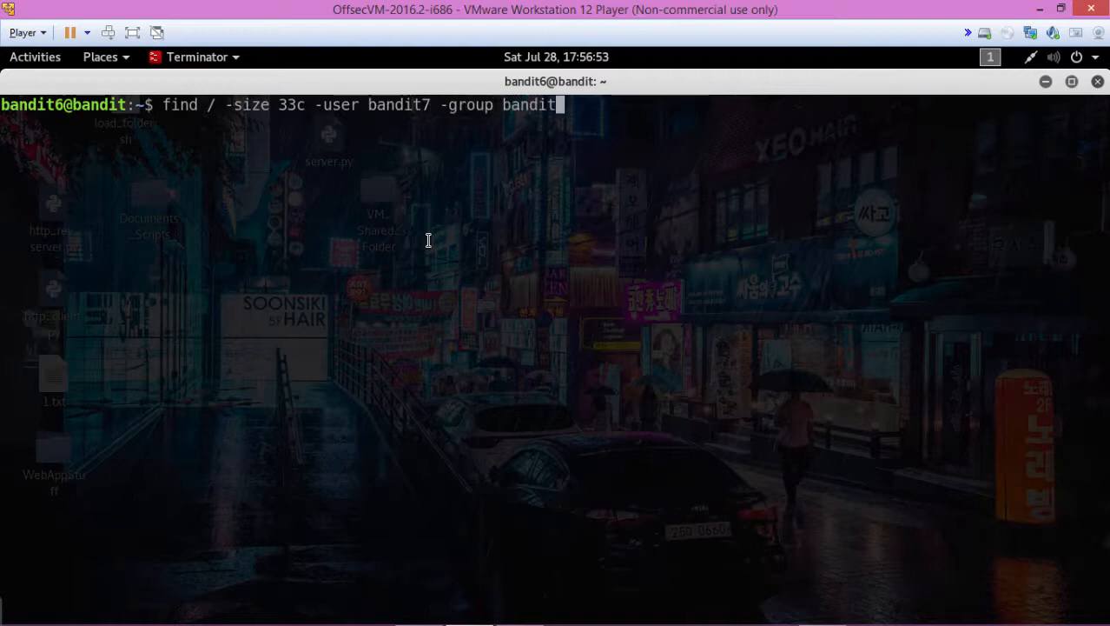
text(6)
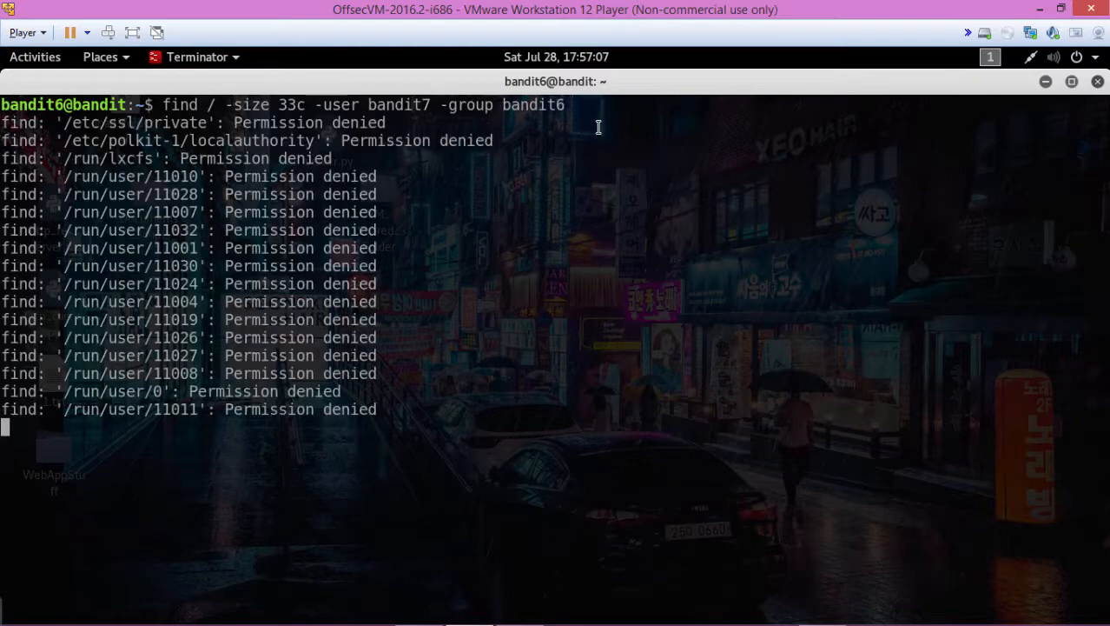
Scroll the find output to spot /var/lib/dpkg/info/bandit7.password among permission-denied errors.
scroll(down, 3)
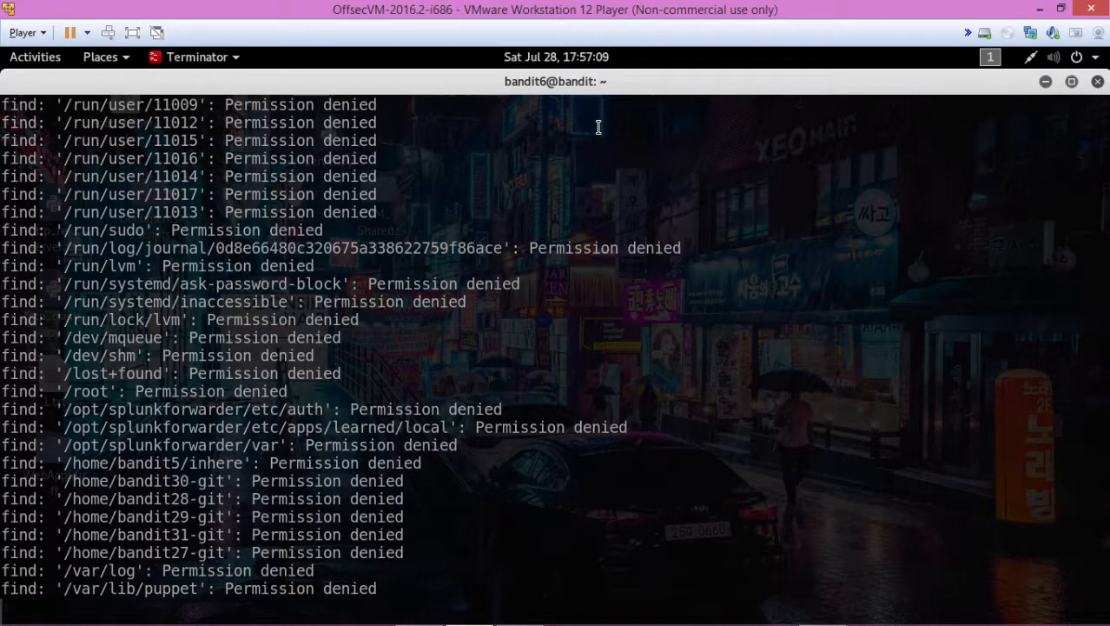
scroll(down, 3)
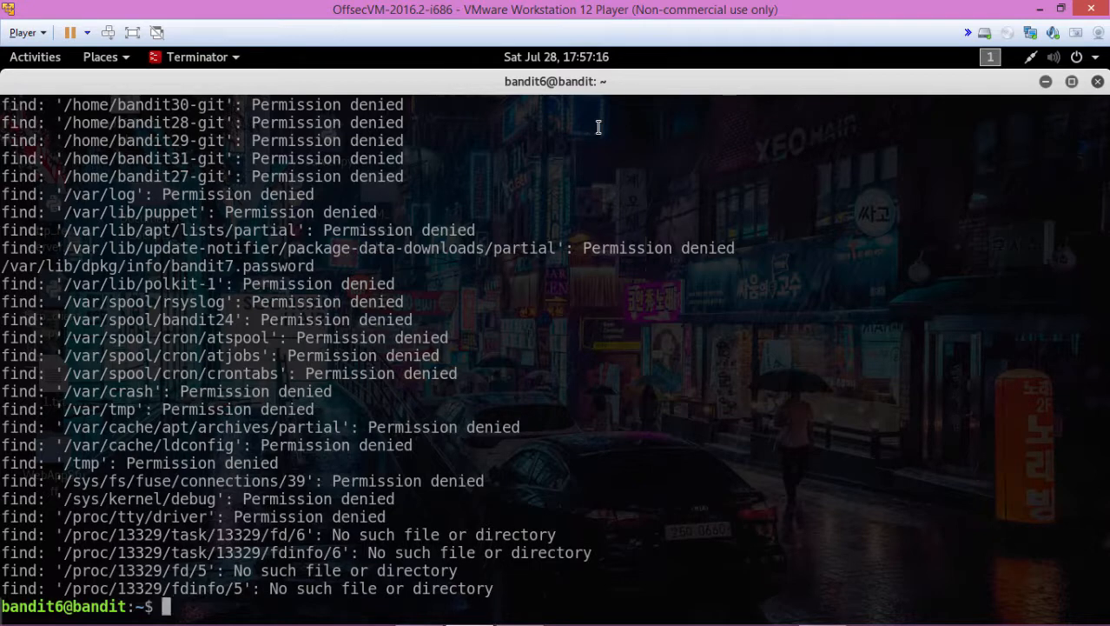
Rerun the find with 2>/dev/null, then type cat /var/lib/dpkg/info/bandit7.password.
text(find / -size 33c -user bandit7 -group bandit6 &)
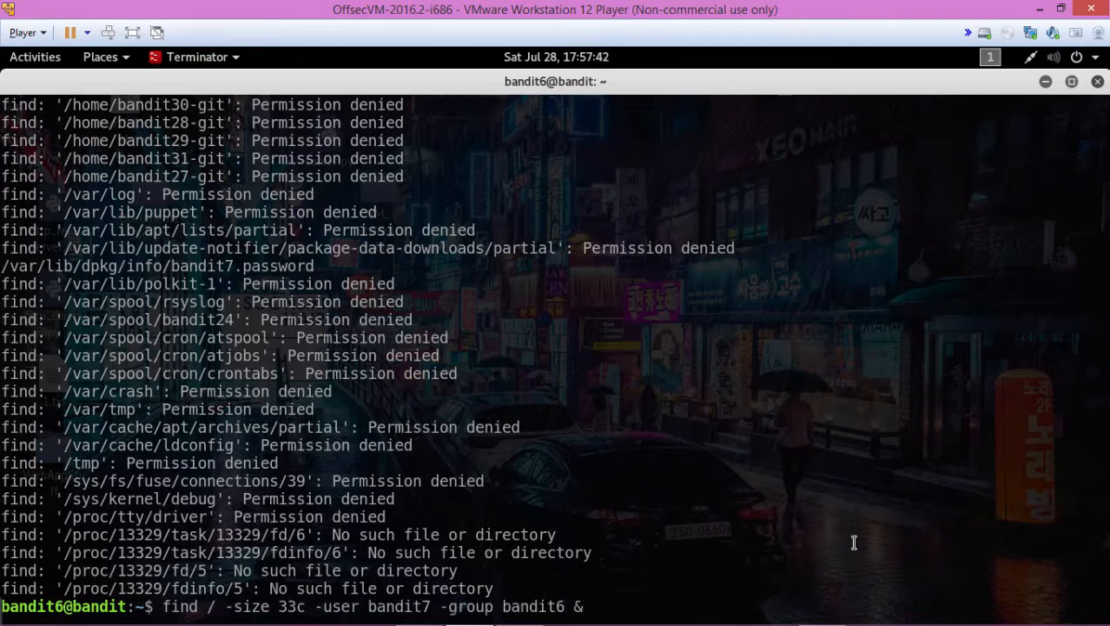
text(2)
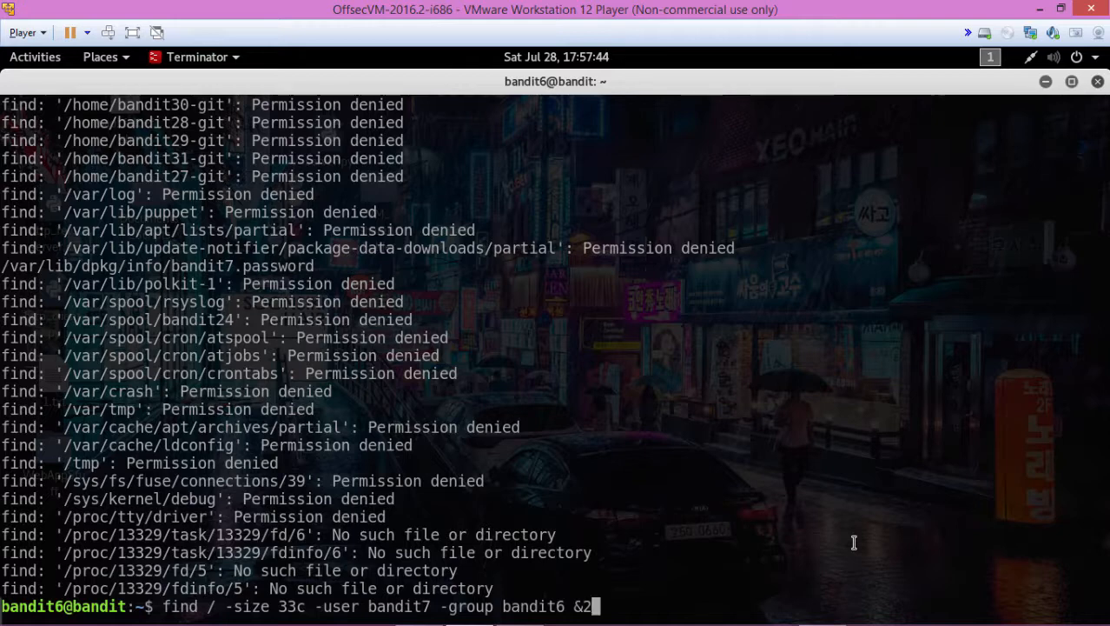
text(>/dev)
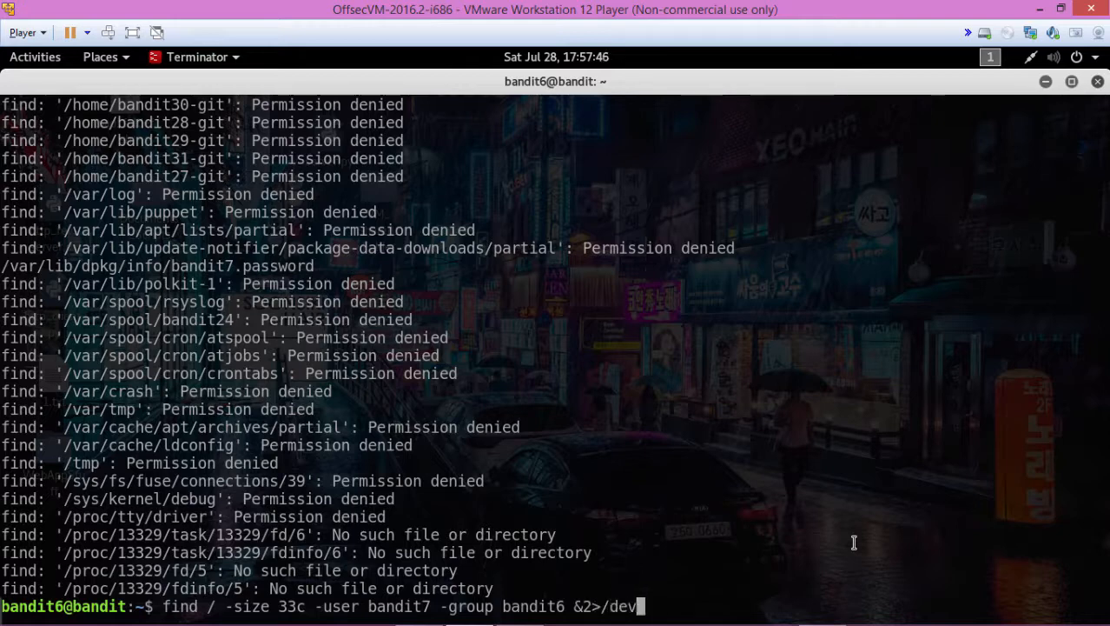
text(null)
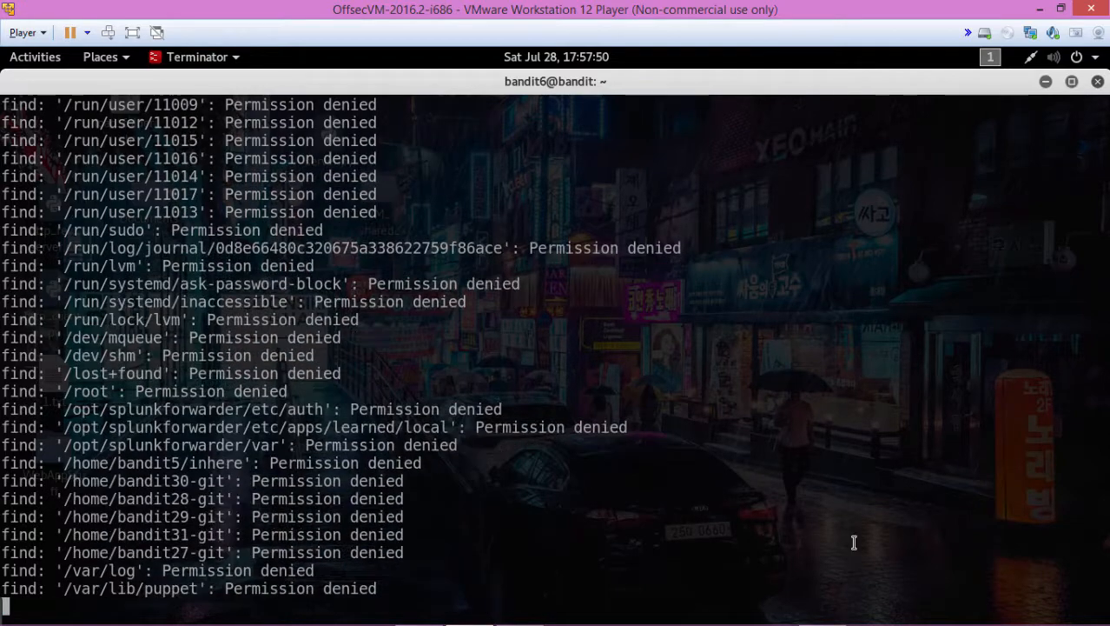
scroll(down, 3)
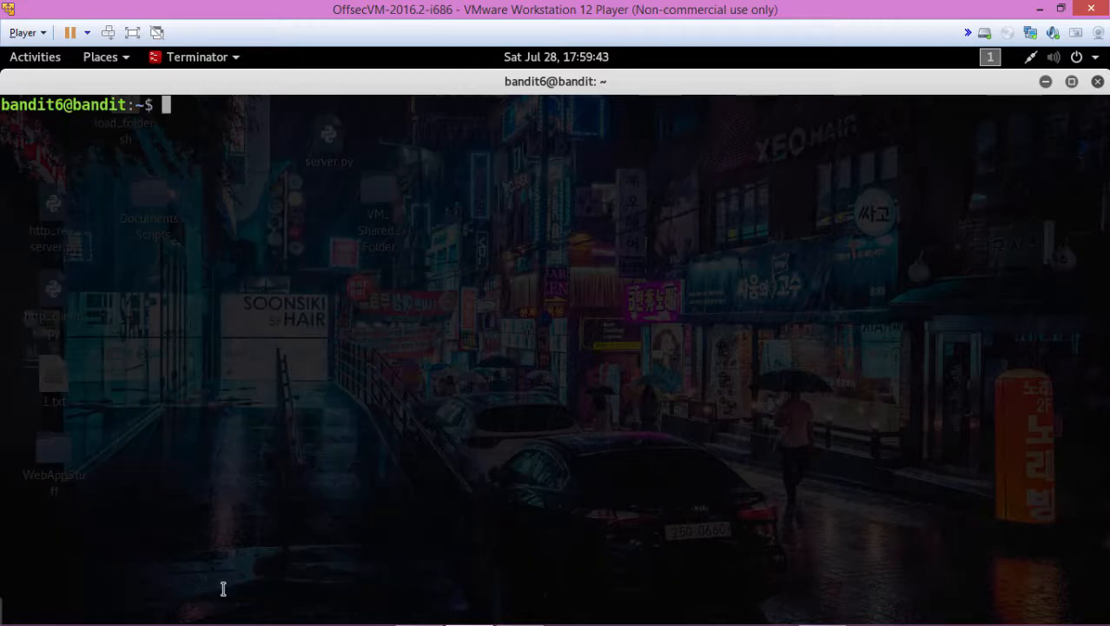
text(cat /var/lib/dpkg/info/bandit7.password)
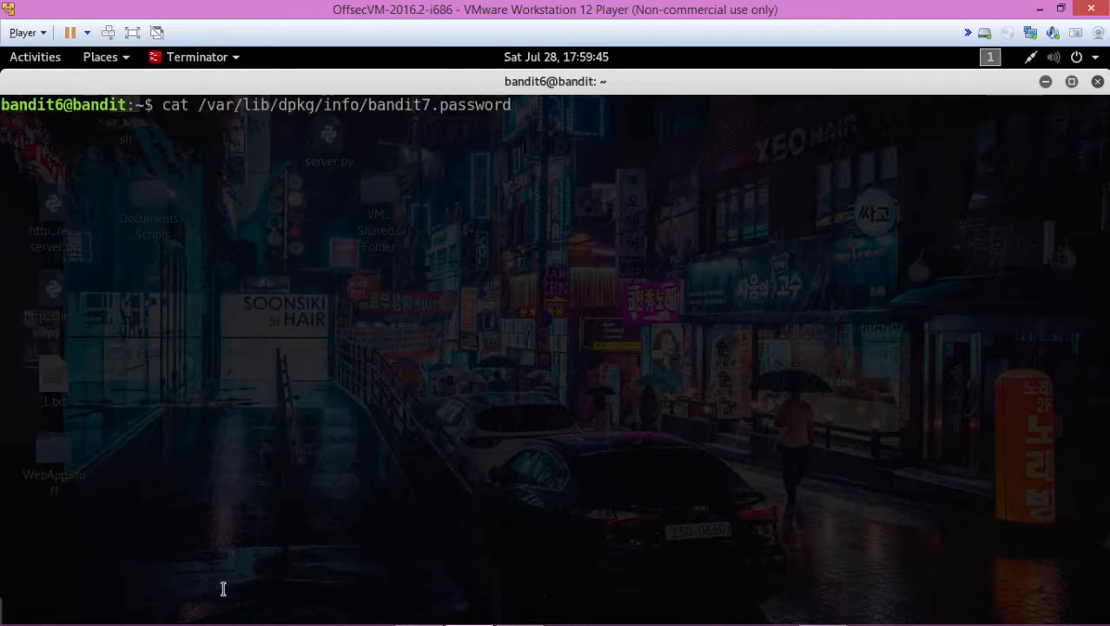